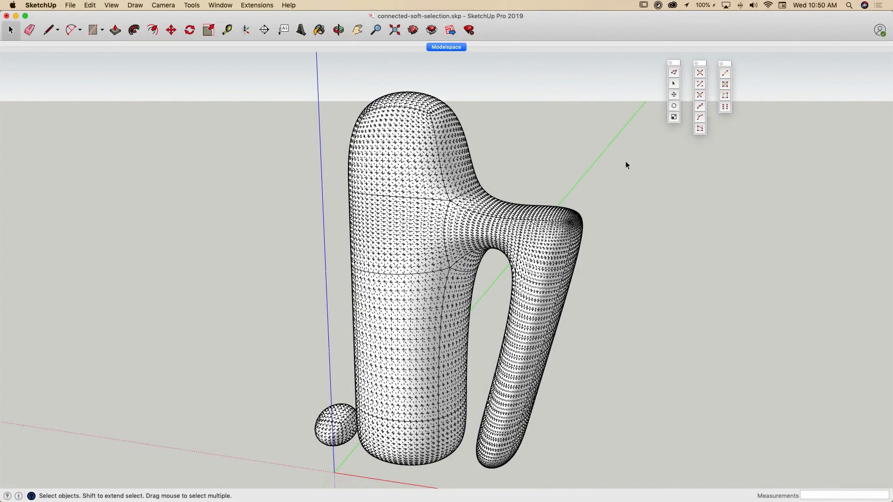
mouse_move(615, 159)
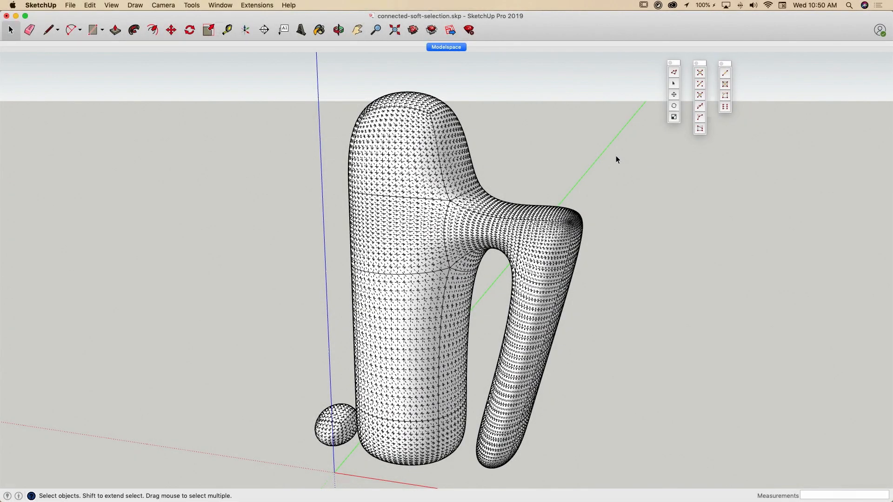
mouse_move(675, 65)
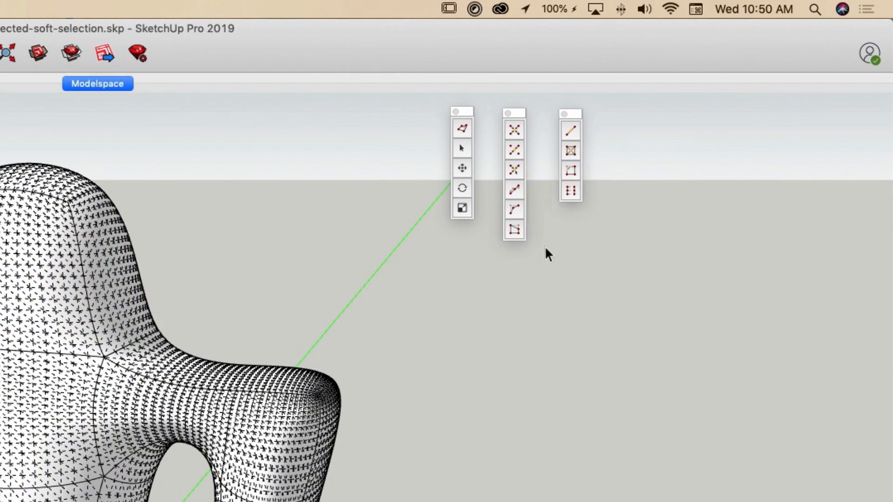
mouse_move(406, 289)
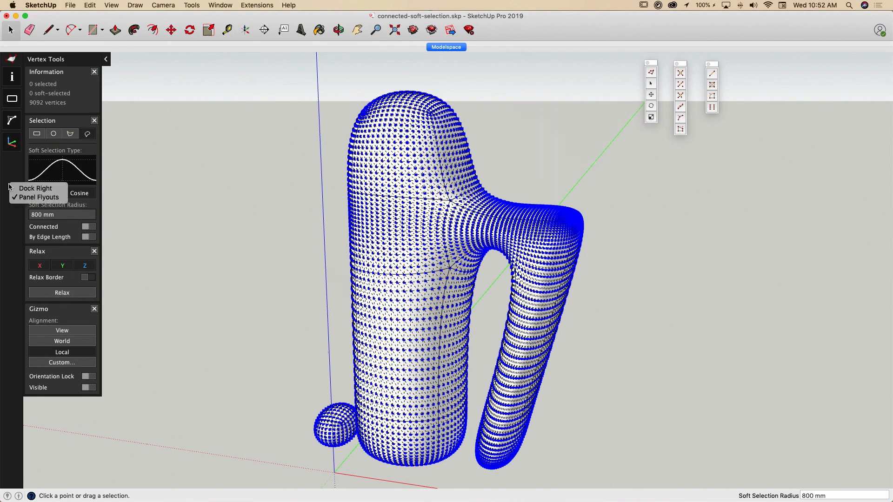
mouse_move(35, 189)
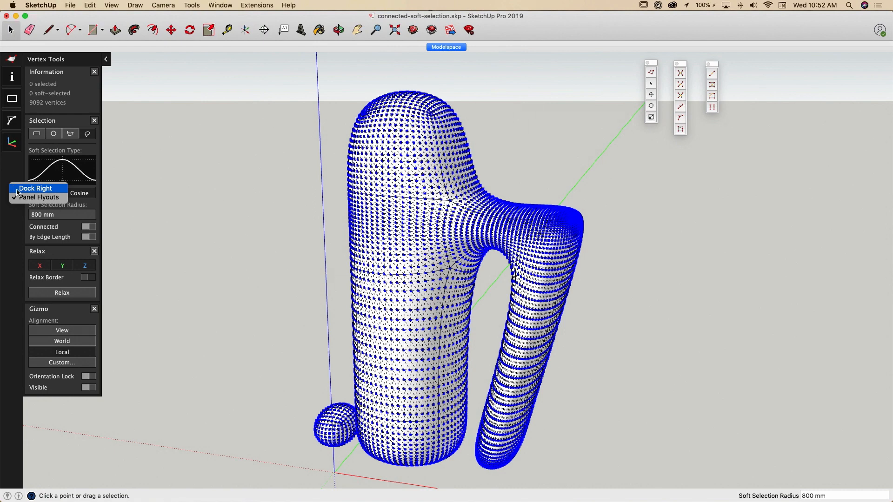
Step: Switch the sidebar to panel flyouts and expand it to show every Vertex Tools panel
left_click(35, 188)
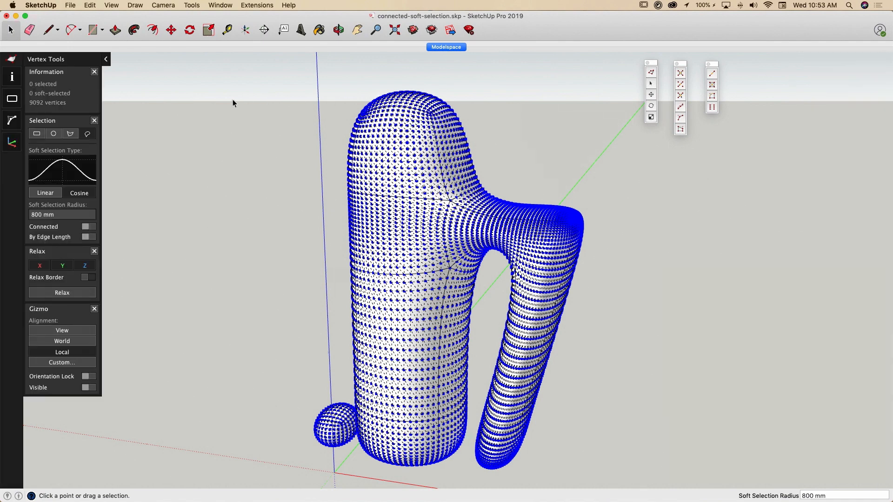
mouse_move(118, 157)
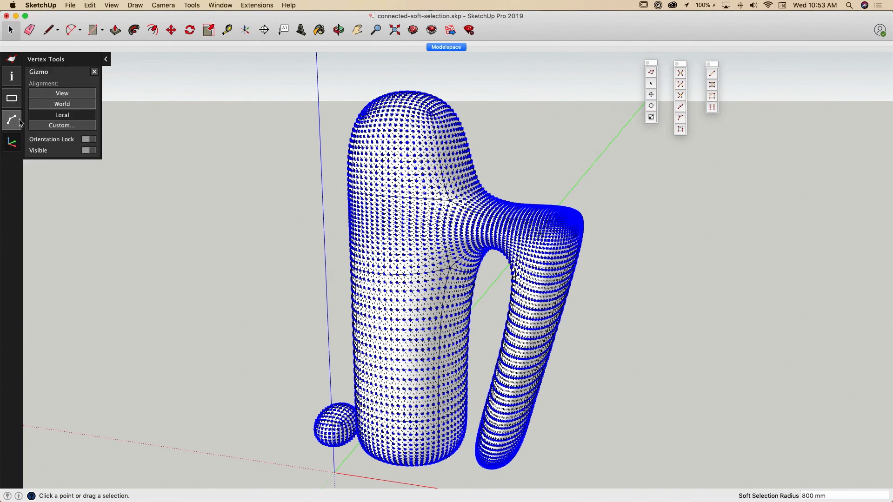
left_click(105, 60)
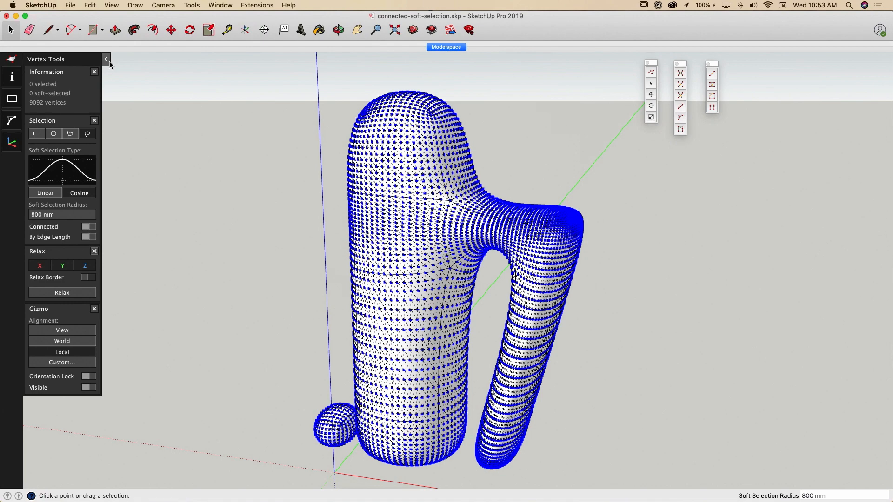
left_click(106, 58)
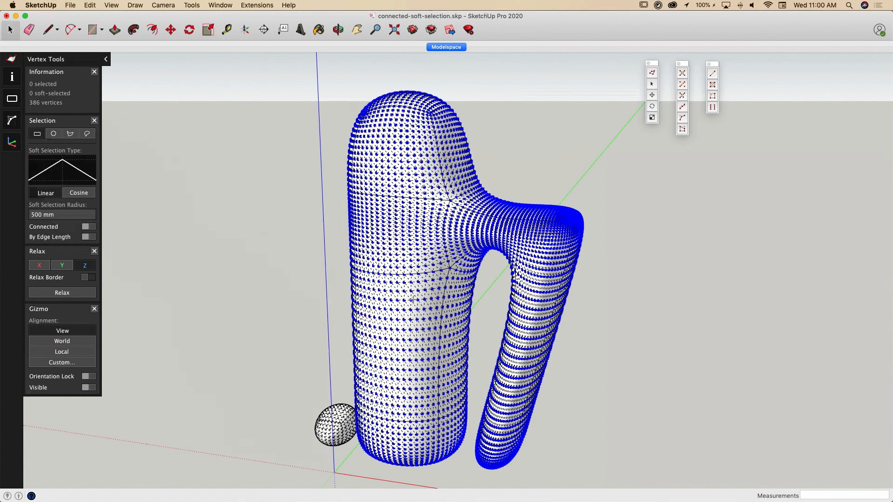
mouse_move(413, 301)
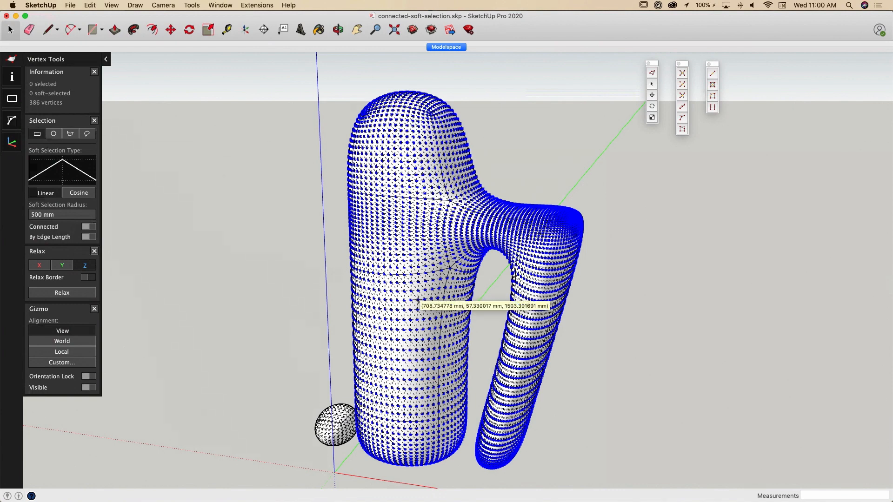
mouse_move(612, 140)
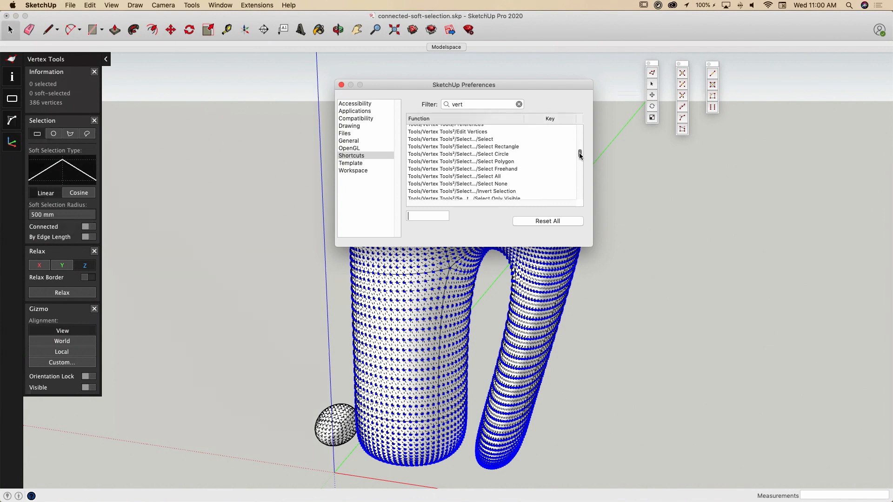
Step: Scroll through the filtered 'vert' shortcut list of Vertex Tools commands
scroll("down", 3)
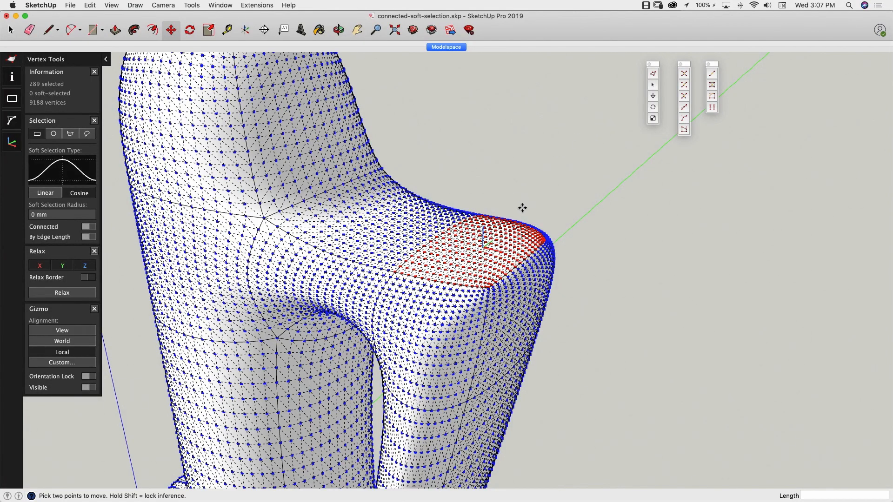
Step: Switch tools with the Q shortcut to work on the selected top vertices
key("q")
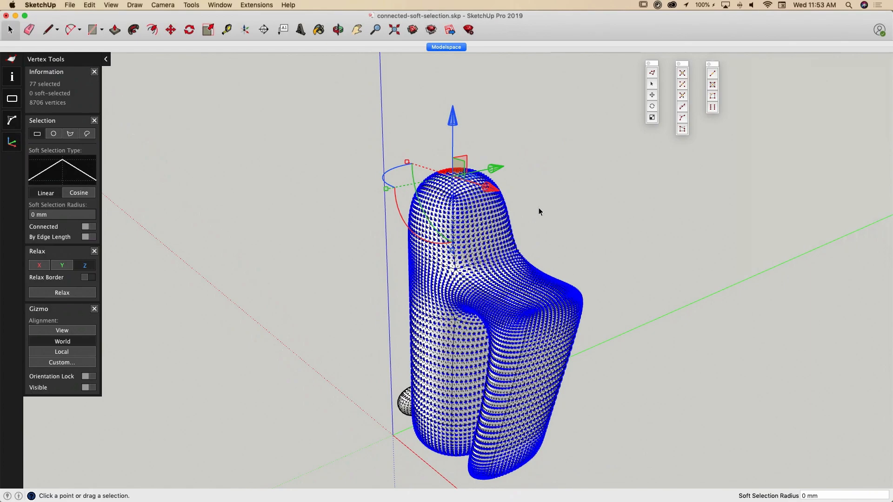
mouse_move(585, 190)
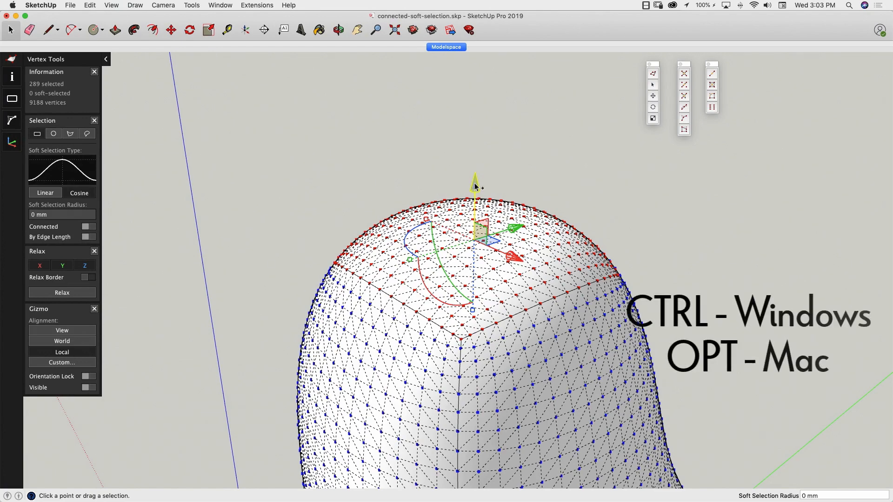
Step: Drag the gizmo off the dome, snap it to a top corner vertex, then near a single vertex
left_click_drag(475, 188, 475, 117)
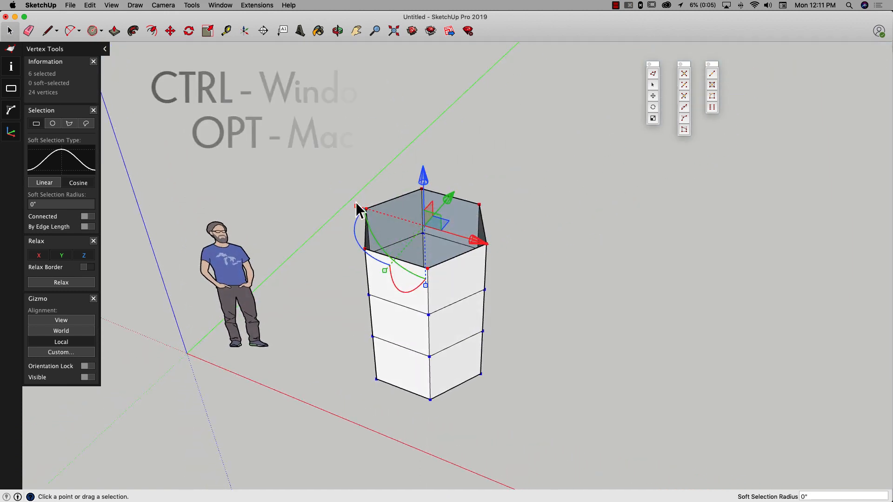
left_click_drag(357, 209, 335, 202)
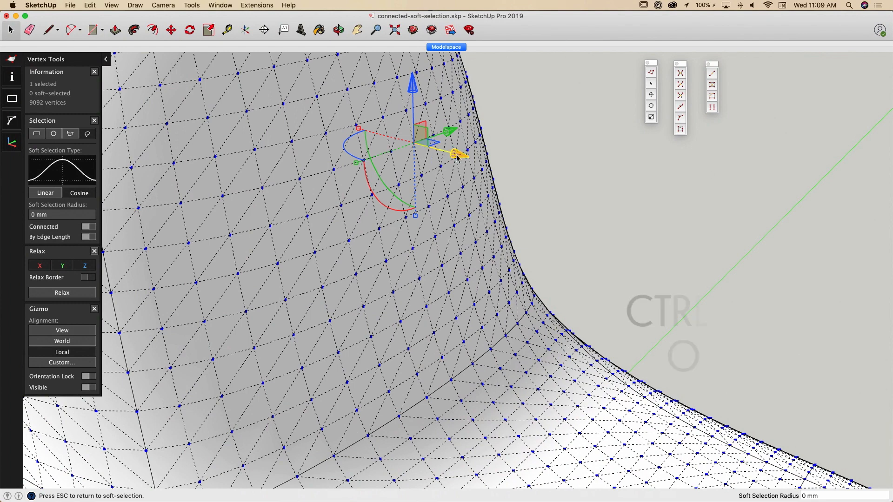
left_click_drag(459, 154, 720, 221)
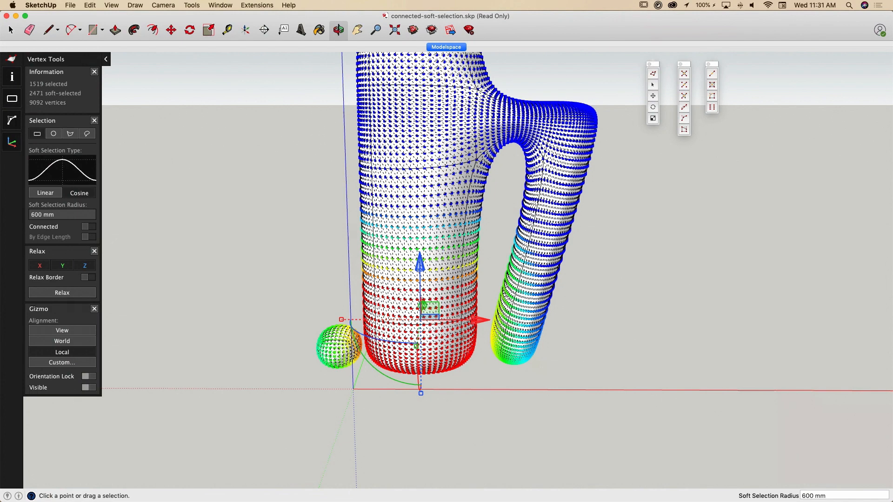
mouse_move(512, 272)
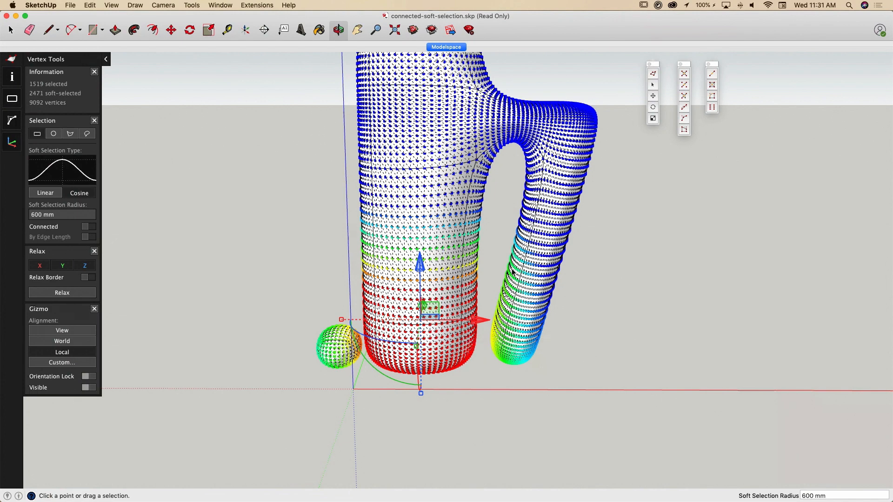
mouse_move(336, 252)
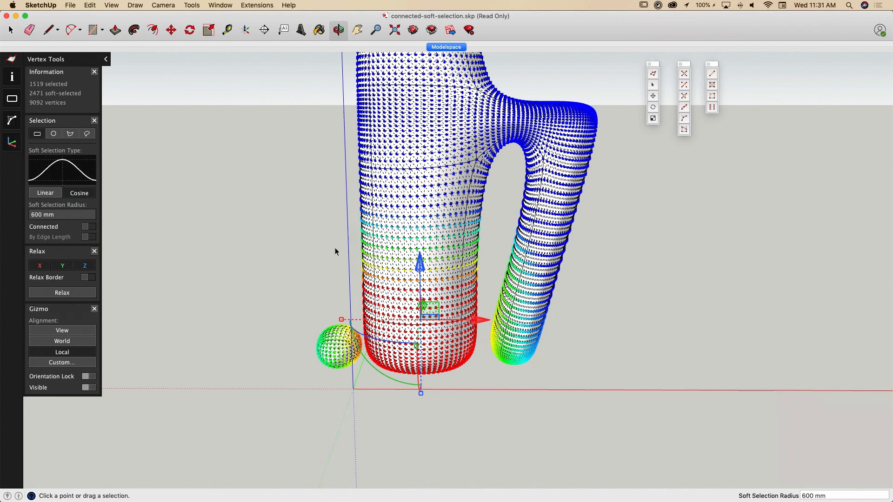
mouse_move(312, 322)
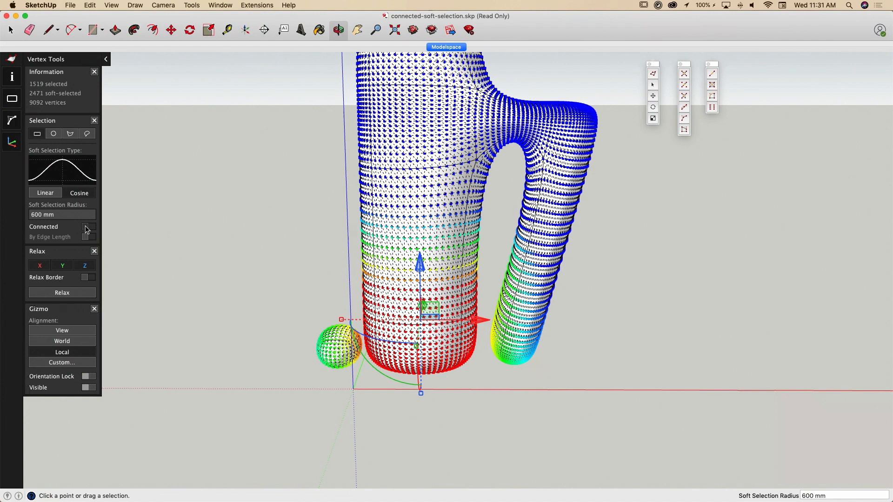
Step: Turn on Connected soft selection so the handle and small sphere are excluded
left_click(89, 226)
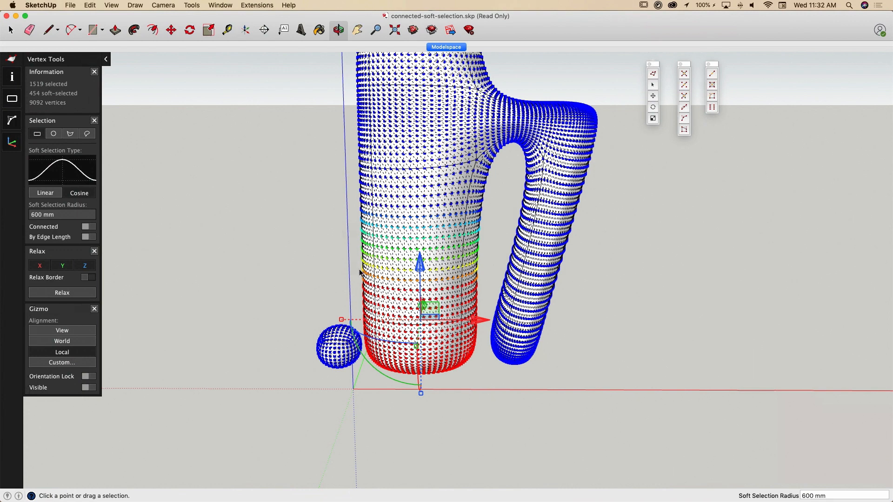
mouse_move(484, 293)
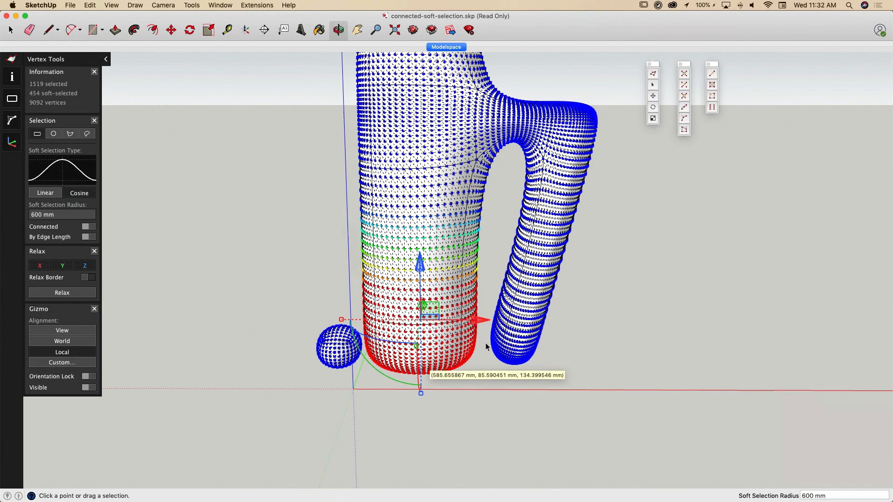
mouse_move(283, 220)
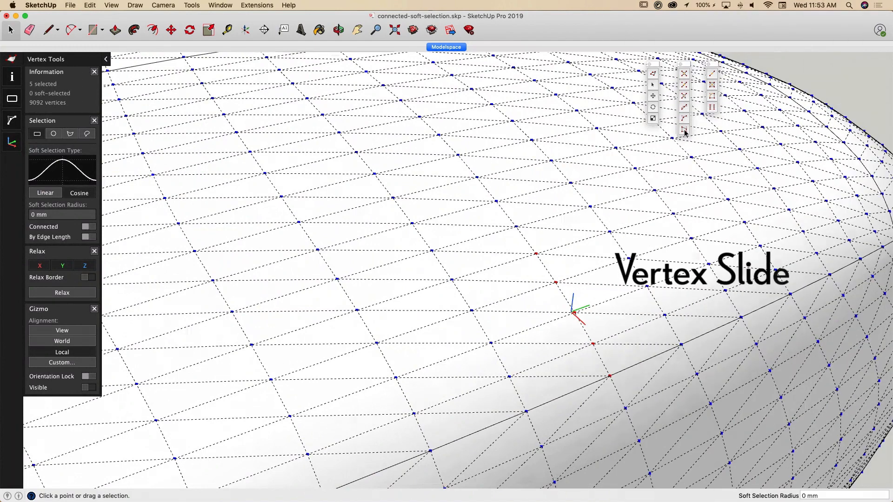
Step: Activate Vertex Slide, then Relax to smooth the pinched corner vertices
left_click(684, 130)
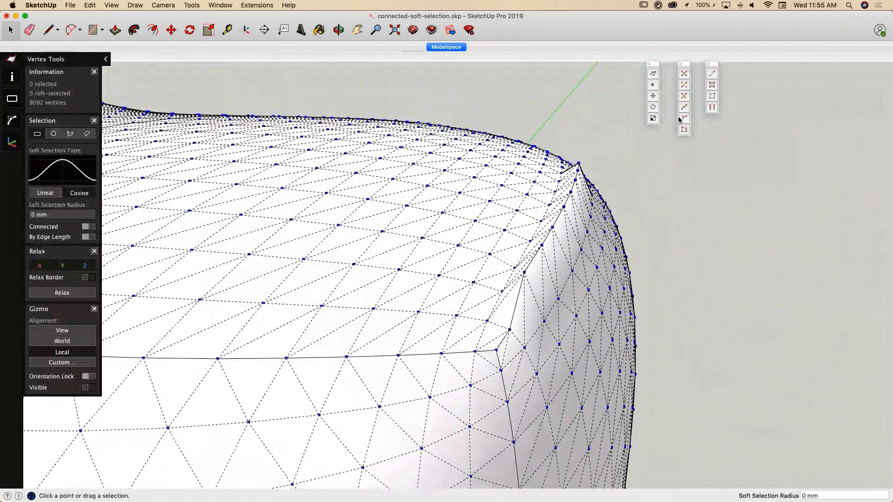
left_click(684, 118)
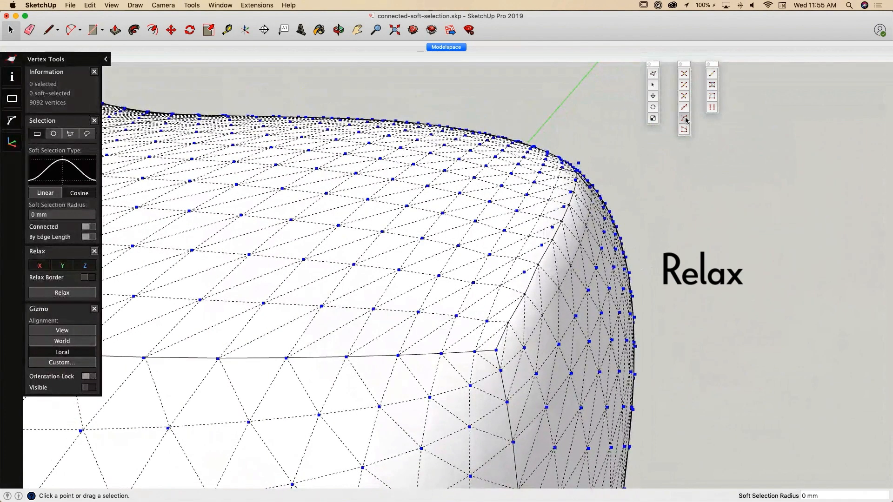